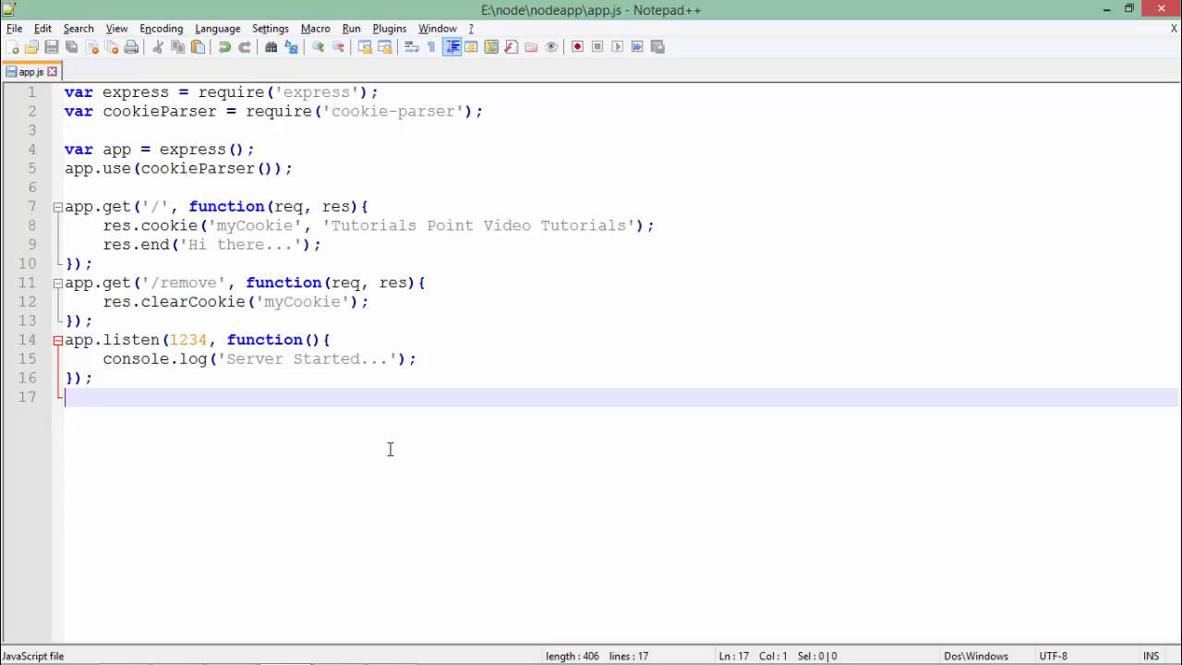
{"action": "mouse_move", "coordinate": [166, 118]}
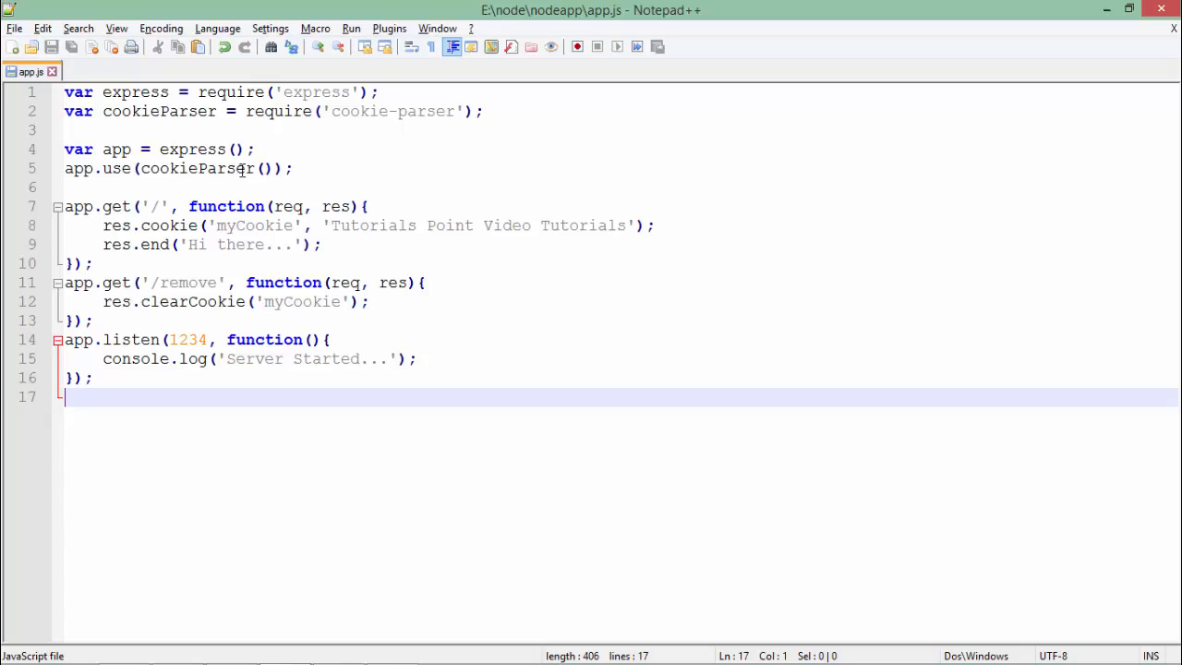
- Highlight the myCookie usages in app.js and list localhost's stored site data in Chrome
{"action": "double_click", "coordinate": [200, 168]}
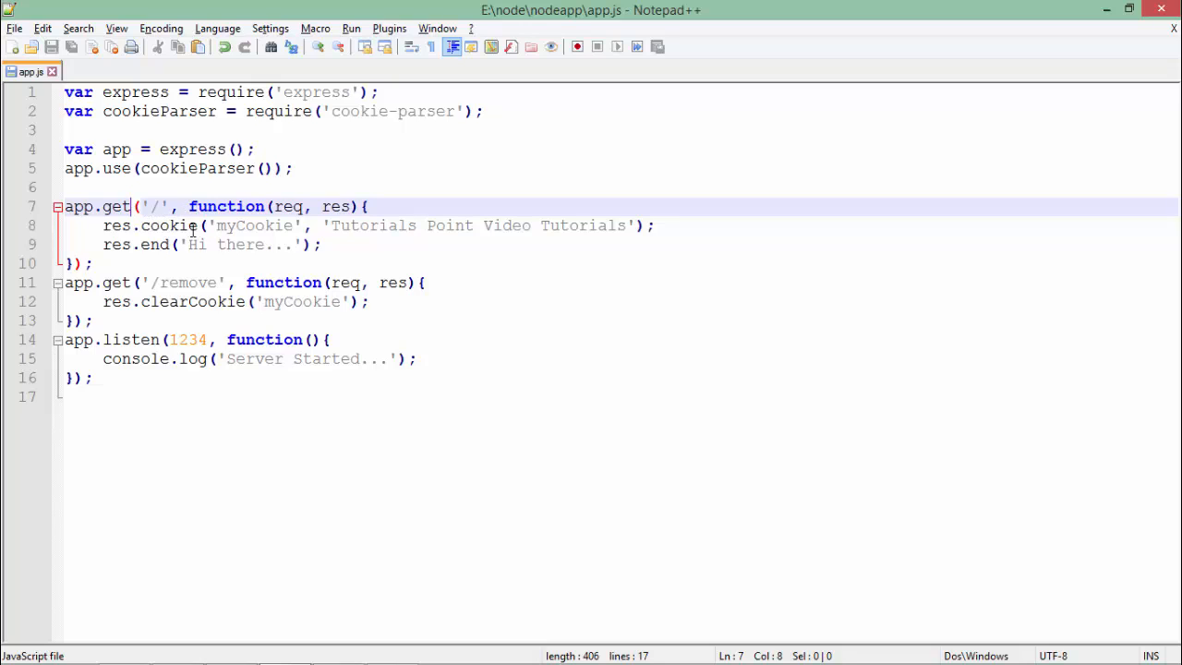
{"action": "double_click", "coordinate": [253, 225]}
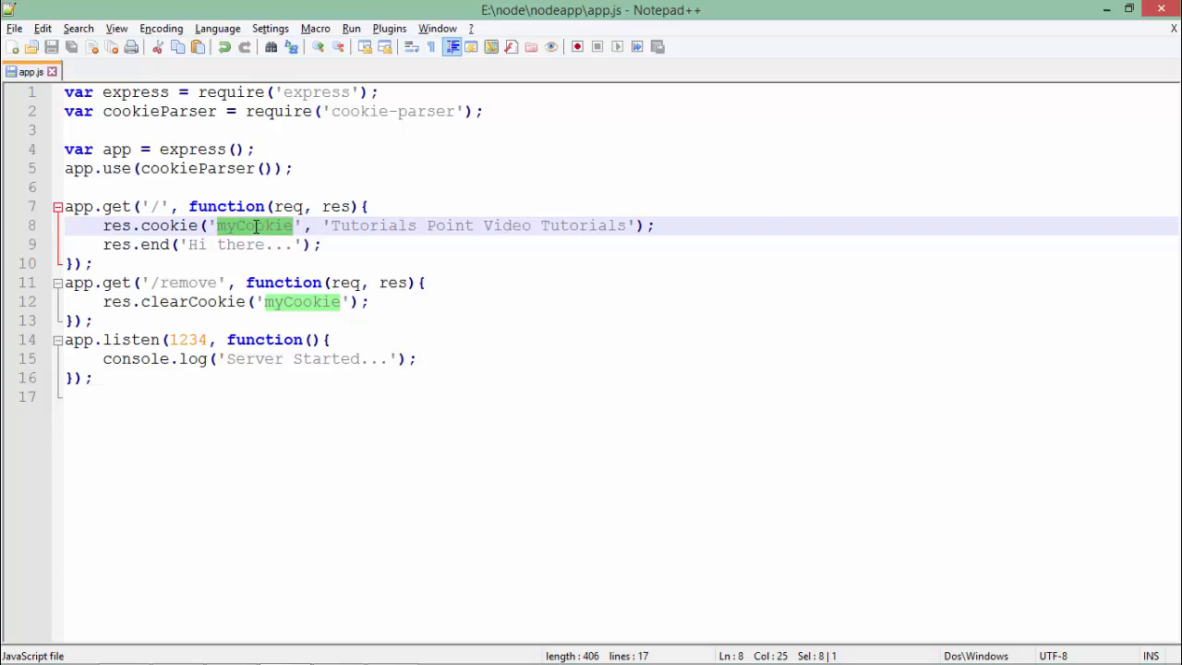
{"action": "double_click", "coordinate": [303, 303]}
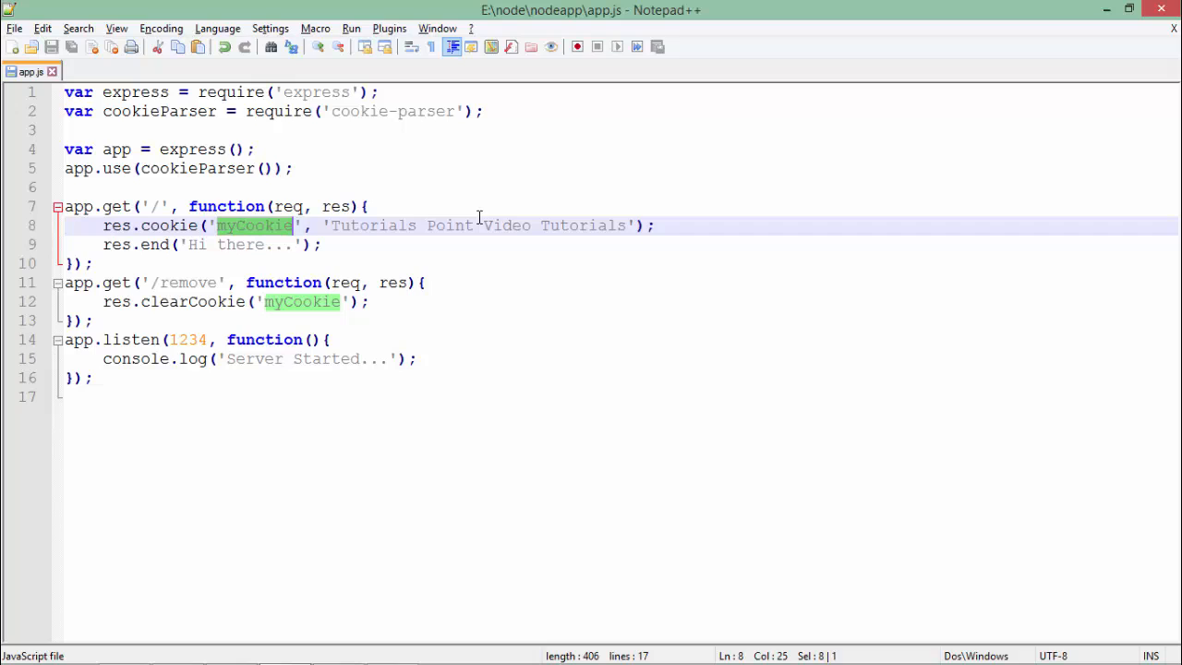
{"action": "mouse_move", "coordinate": [577, 227]}
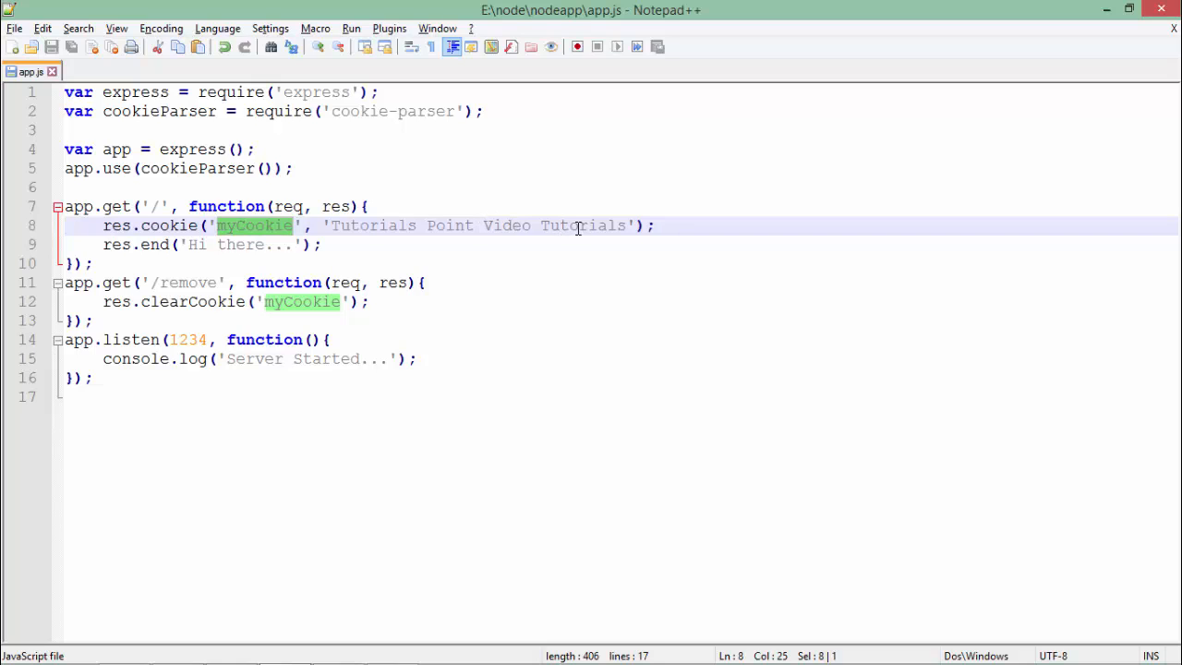
{"action": "mouse_move", "coordinate": [262, 230]}
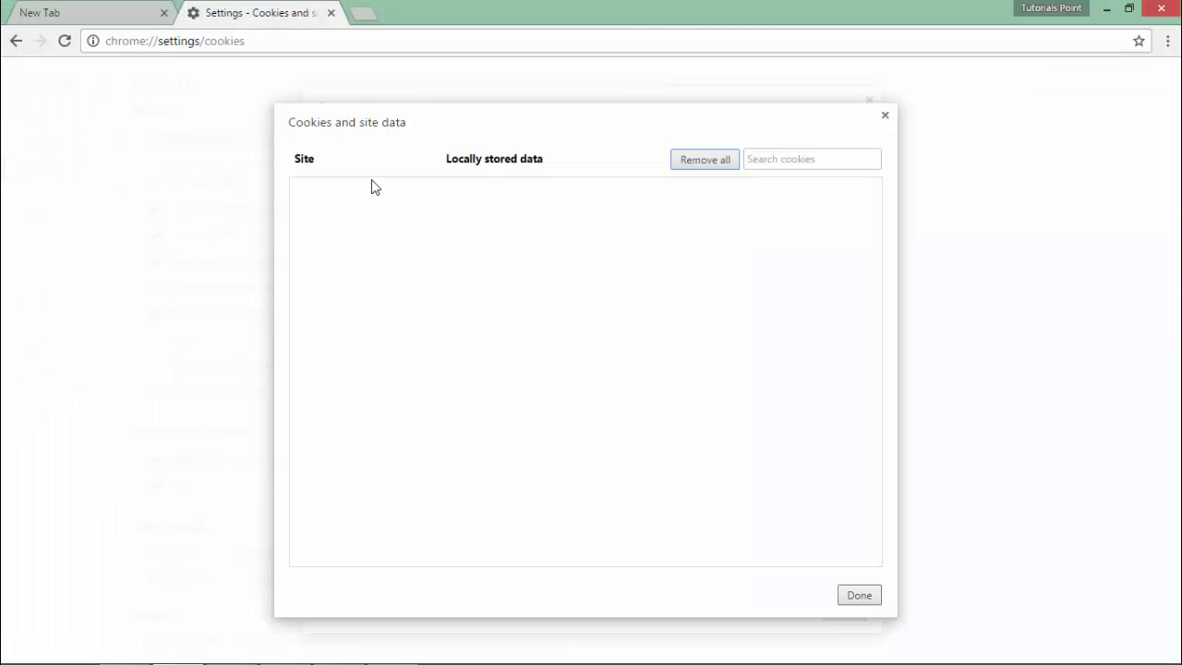
{"action": "mouse_move", "coordinate": [638, 238]}
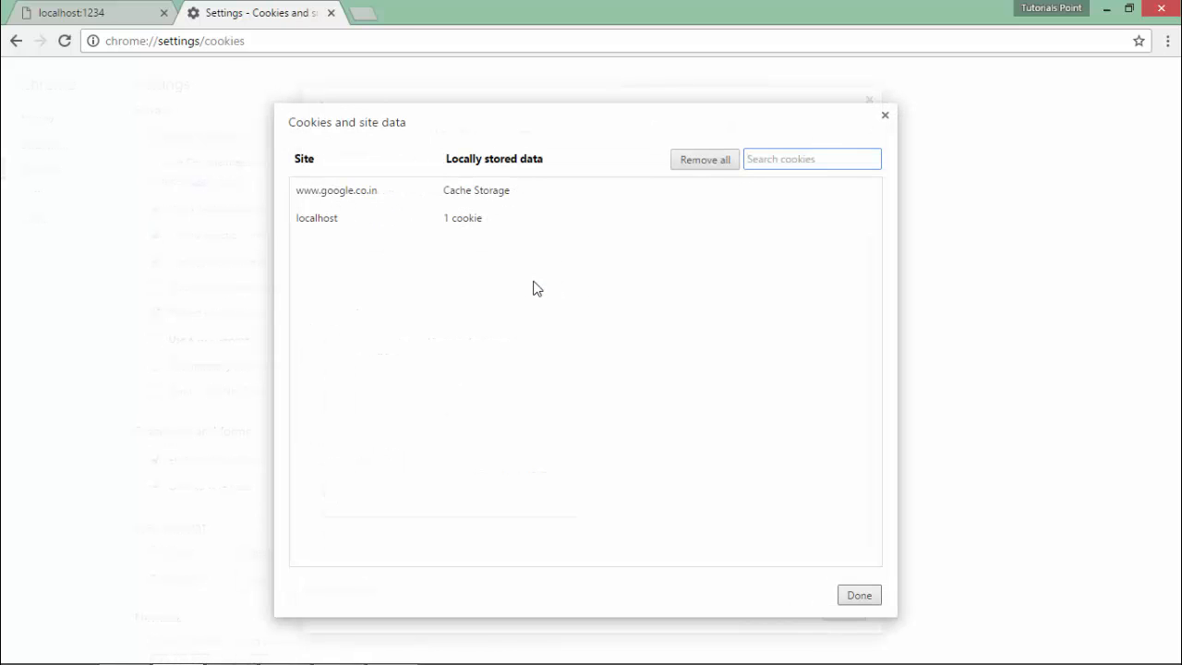
{"action": "mouse_move", "coordinate": [462, 218]}
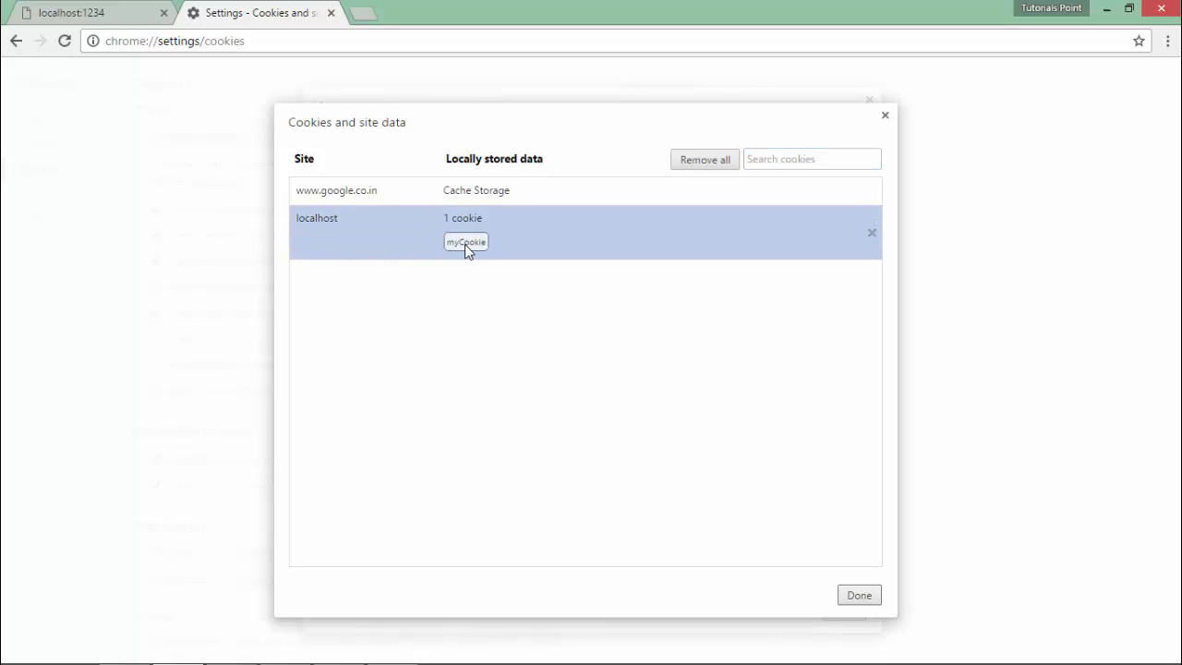
- Expand myCookie to show domain localhost, path '/', its Tutorials Point content and session expiry
{"action": "left_click", "coordinate": [466, 242]}
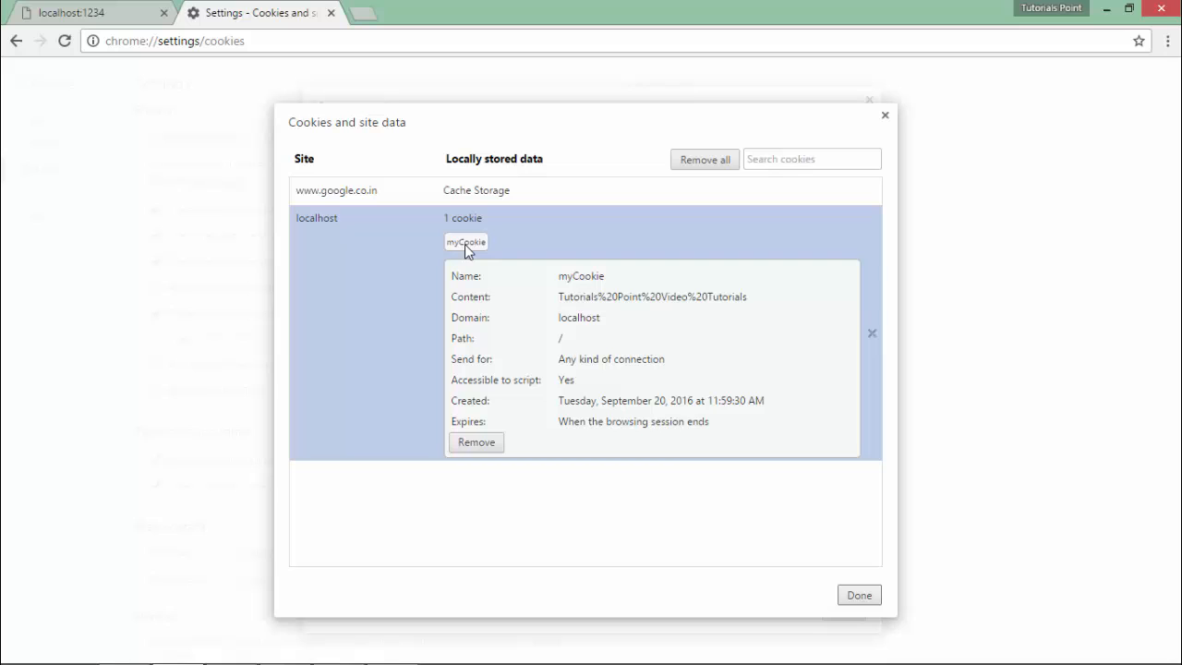
{"action": "mouse_move", "coordinate": [641, 304]}
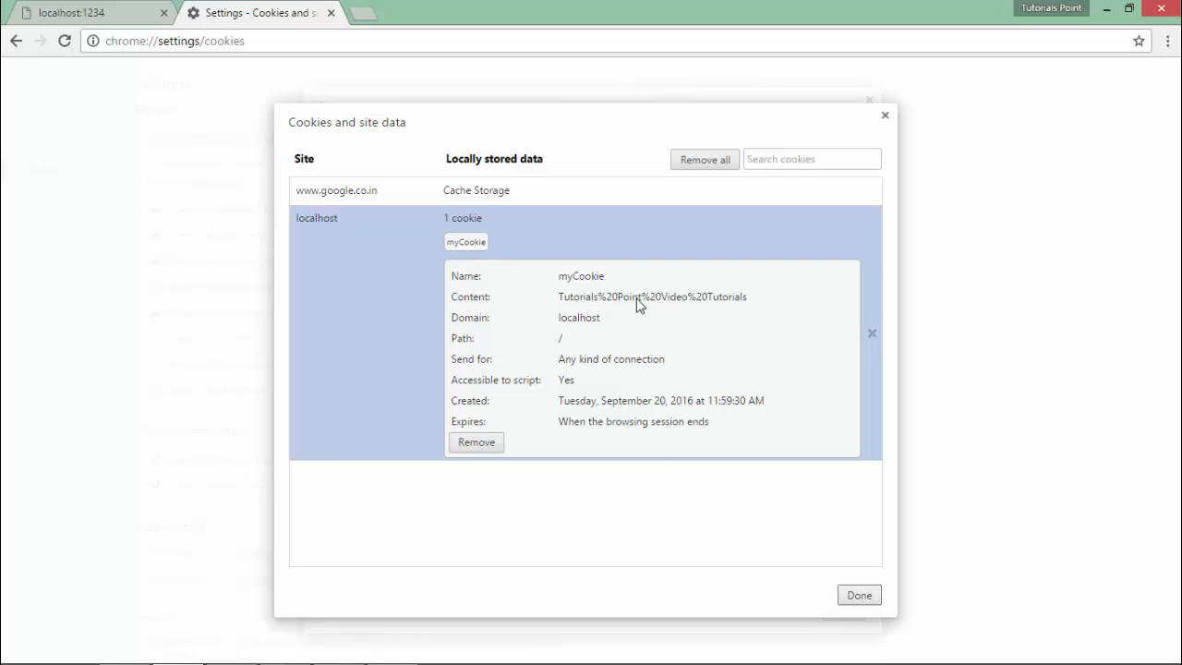
{"action": "mouse_move", "coordinate": [736, 312]}
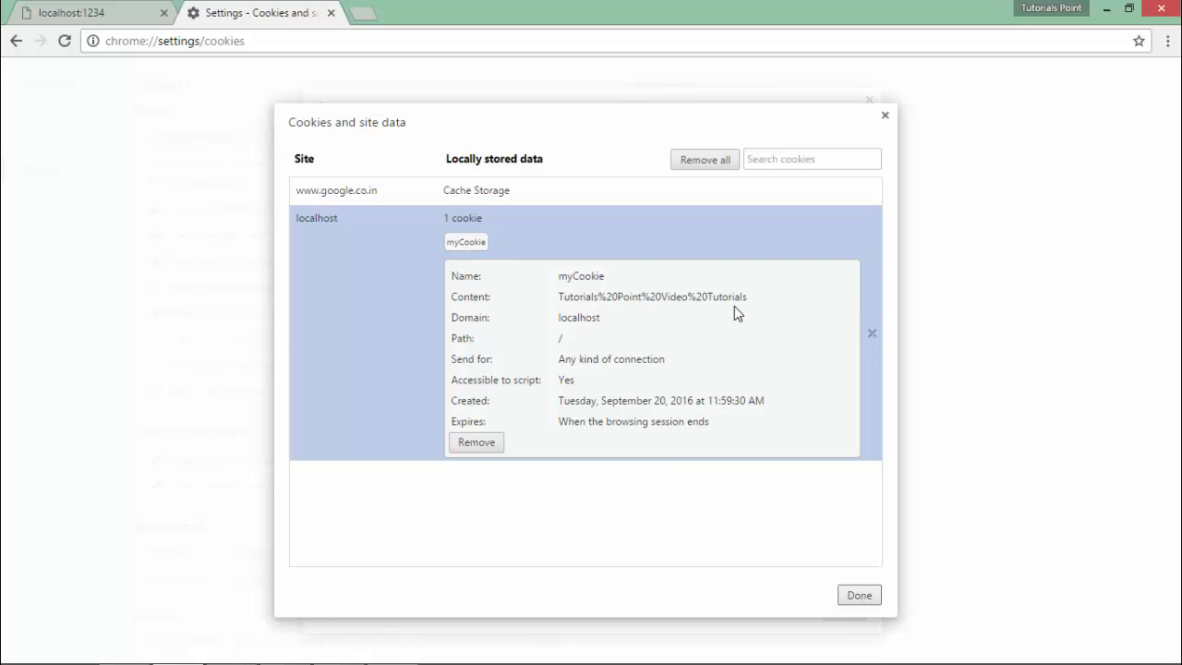
{"action": "mouse_move", "coordinate": [565, 369]}
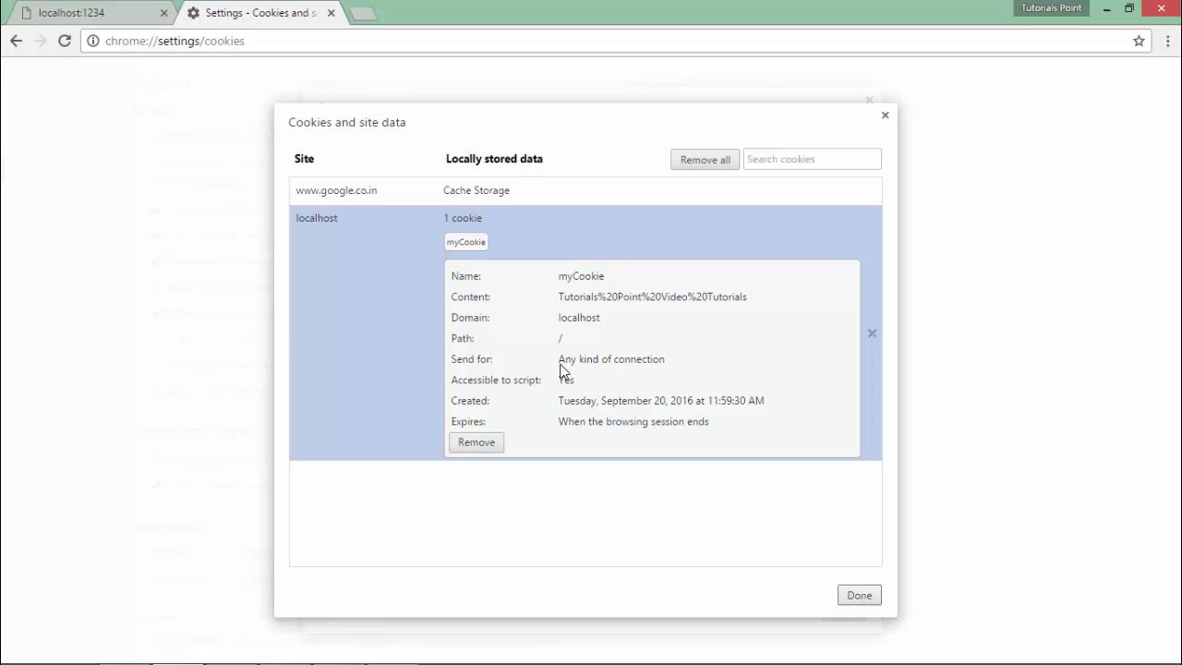
{"action": "mouse_move", "coordinate": [637, 329]}
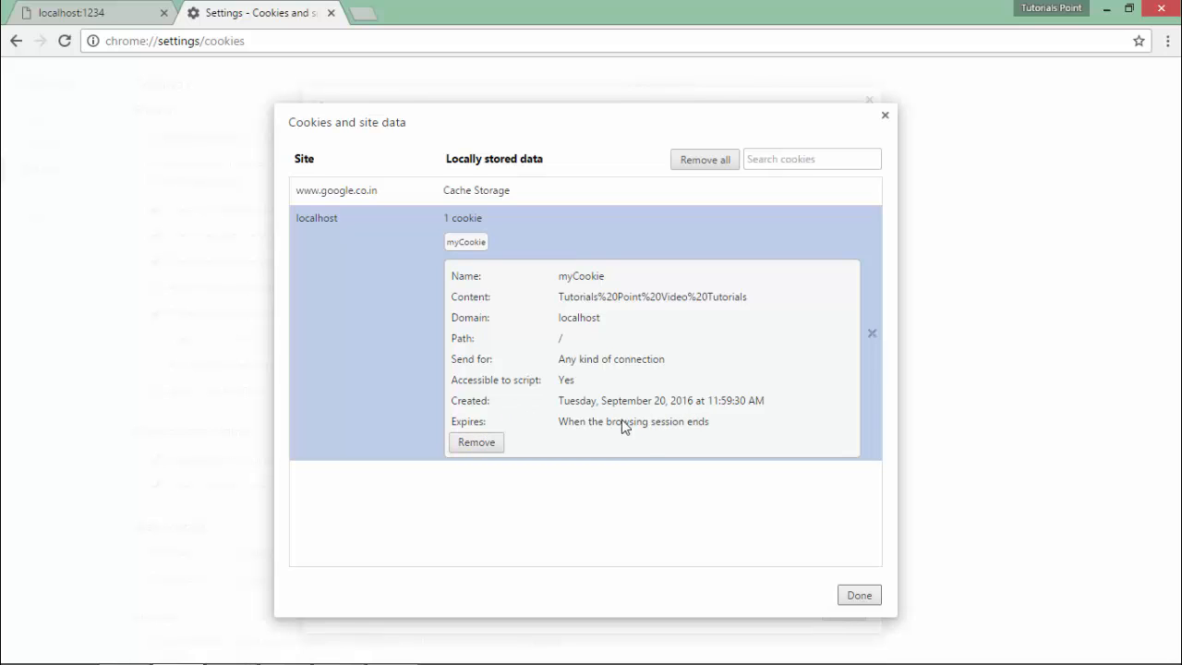
{"action": "mouse_move", "coordinate": [650, 439]}
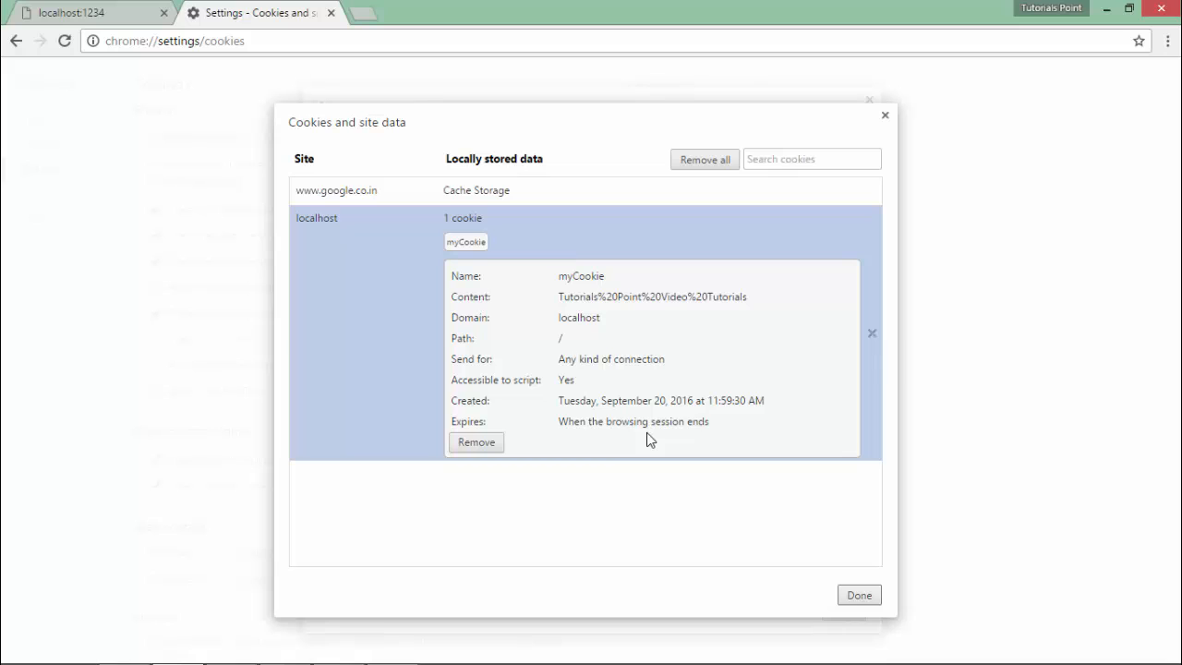
{"action": "mouse_move", "coordinate": [695, 432]}
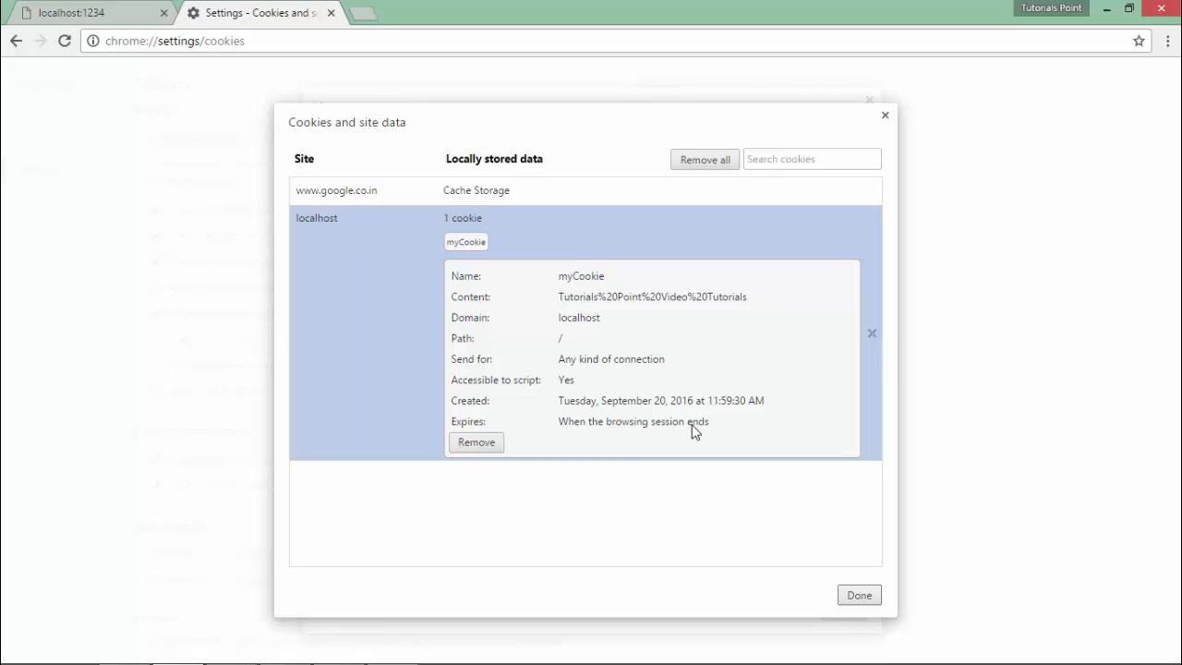
{"action": "mouse_move", "coordinate": [885, 136]}
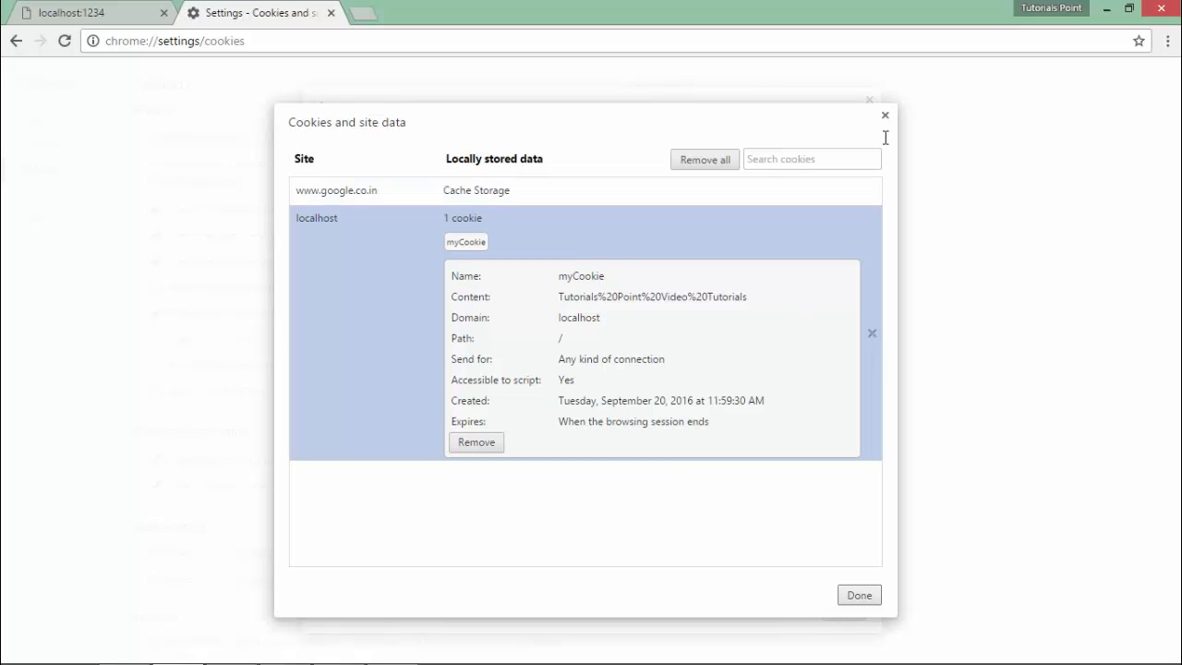